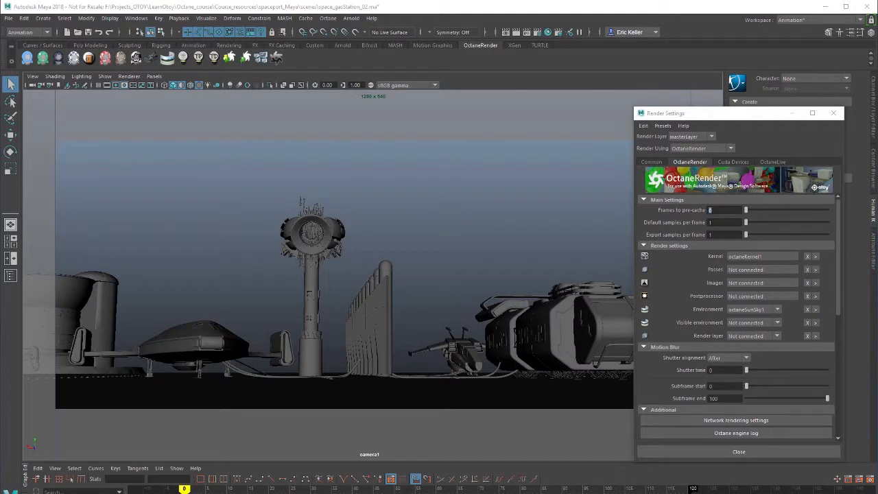
mouse_move(607, 411)
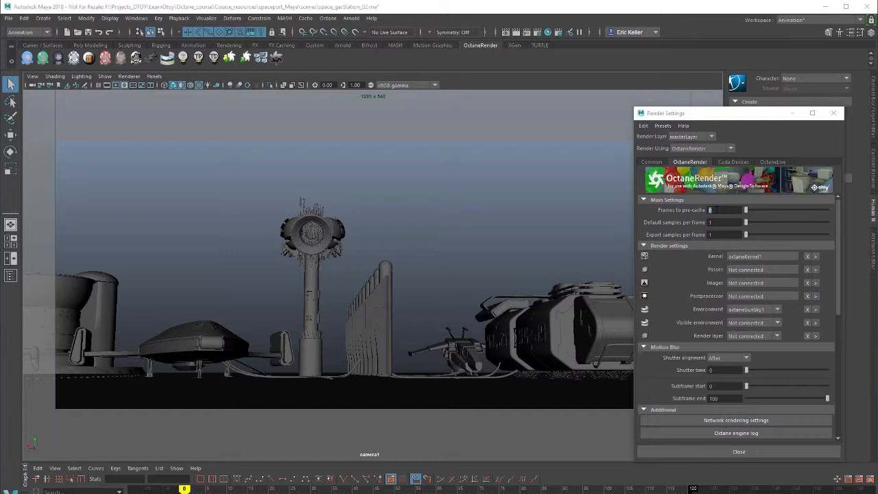
mouse_move(693, 172)
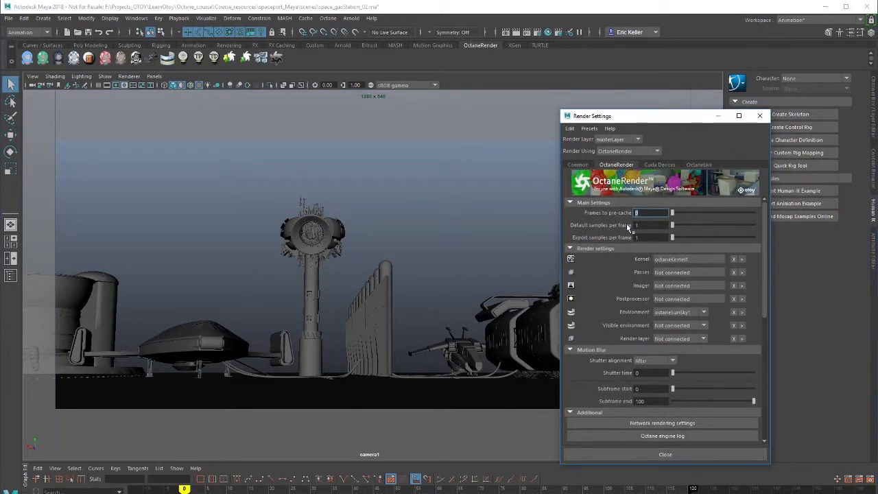
mouse_move(413, 392)
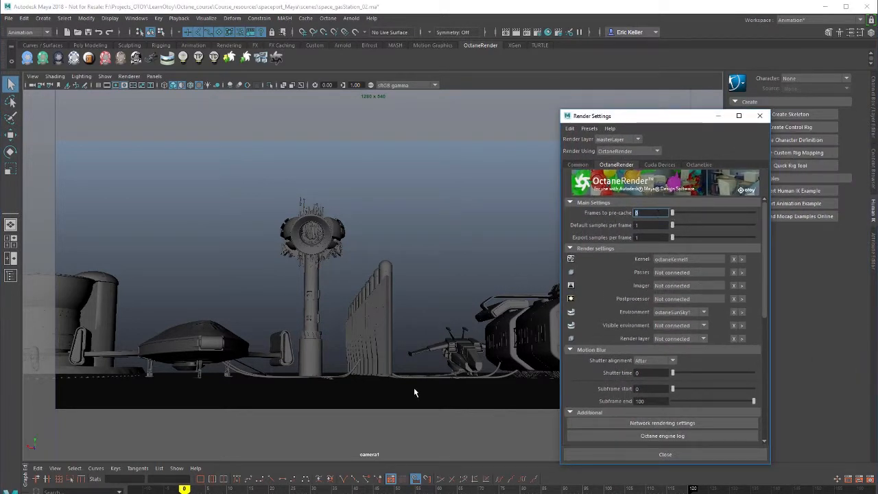
mouse_move(363, 324)
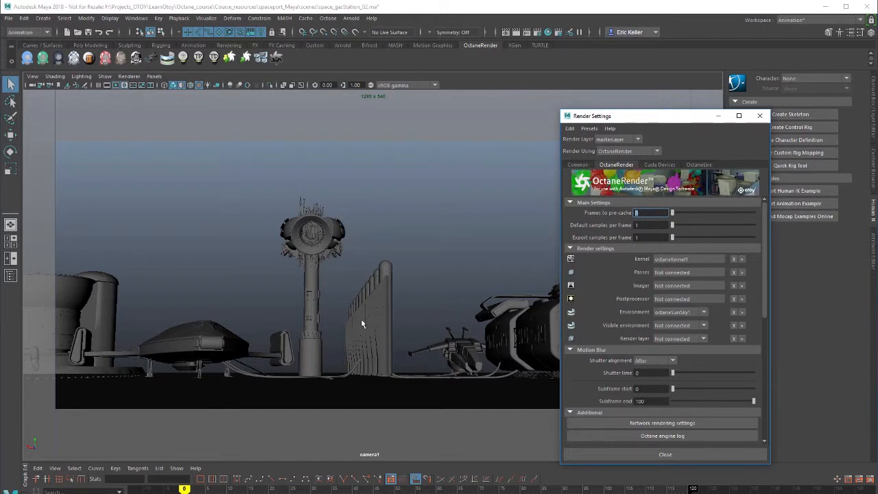
mouse_move(433, 358)
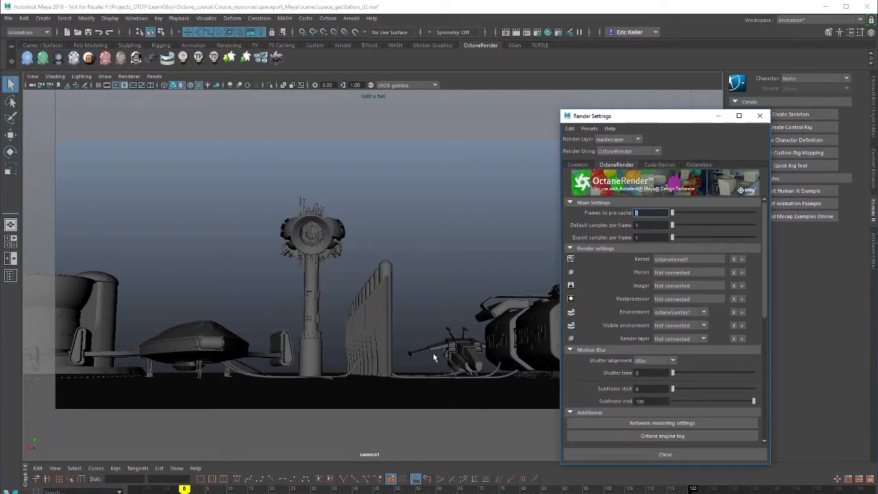
mouse_move(248, 431)
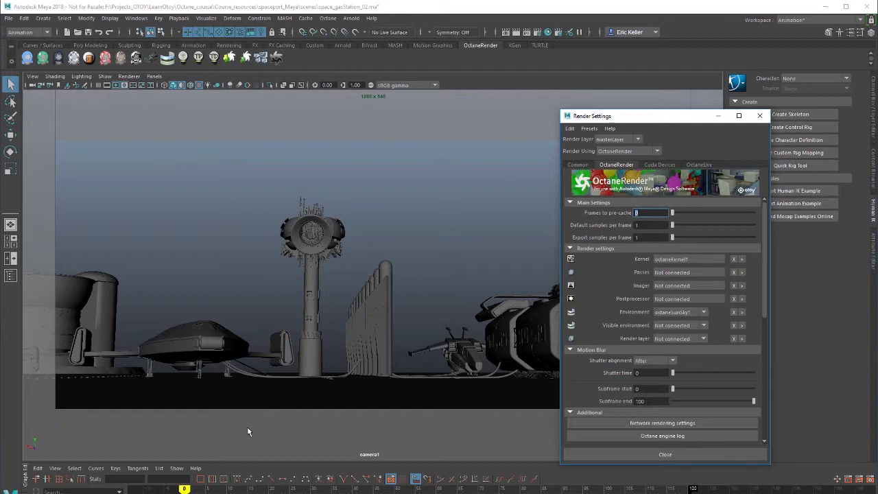
mouse_move(317, 385)
type("20")
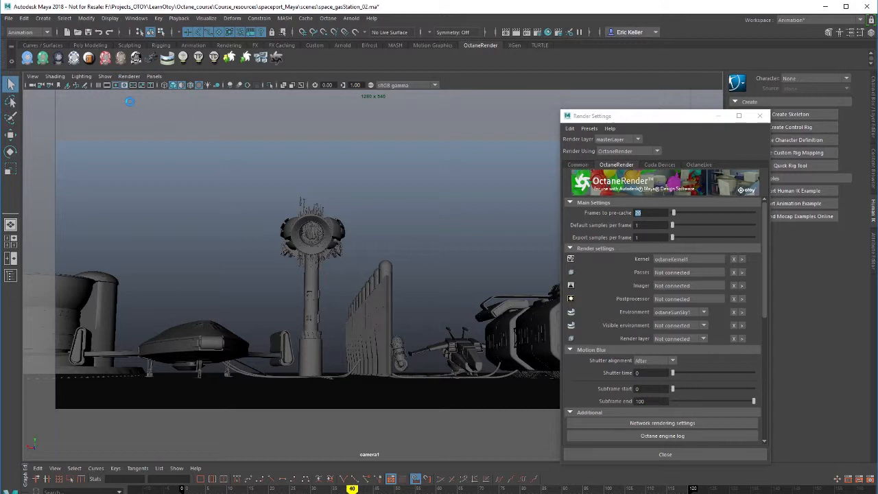
mouse_move(272, 243)
type("100")
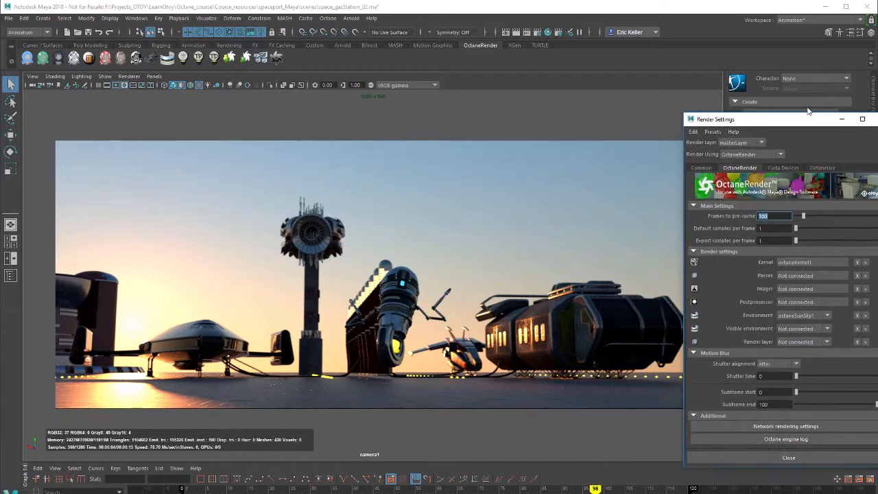
left_click_drag(715, 118, 727, 94)
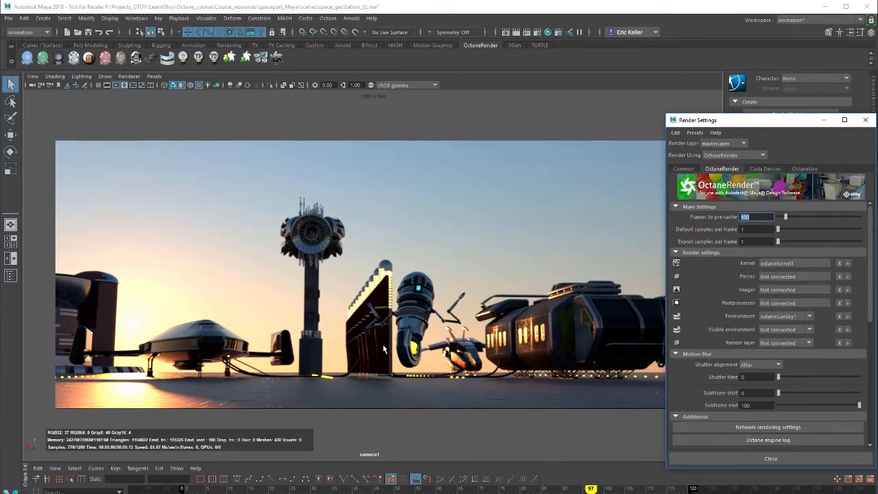
mouse_move(350, 376)
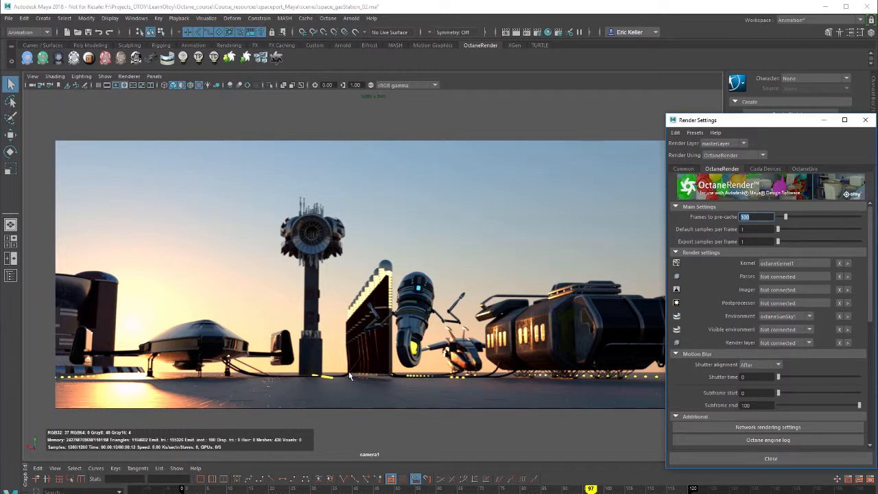
mouse_move(334, 296)
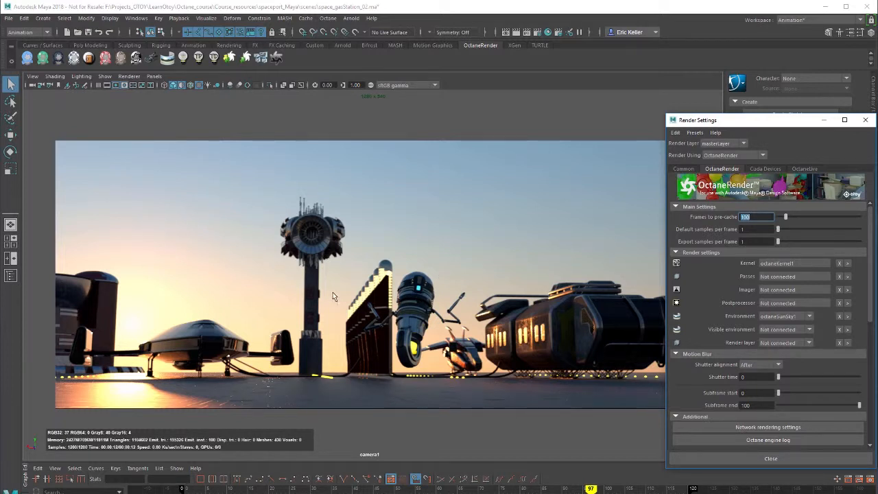
mouse_move(411, 346)
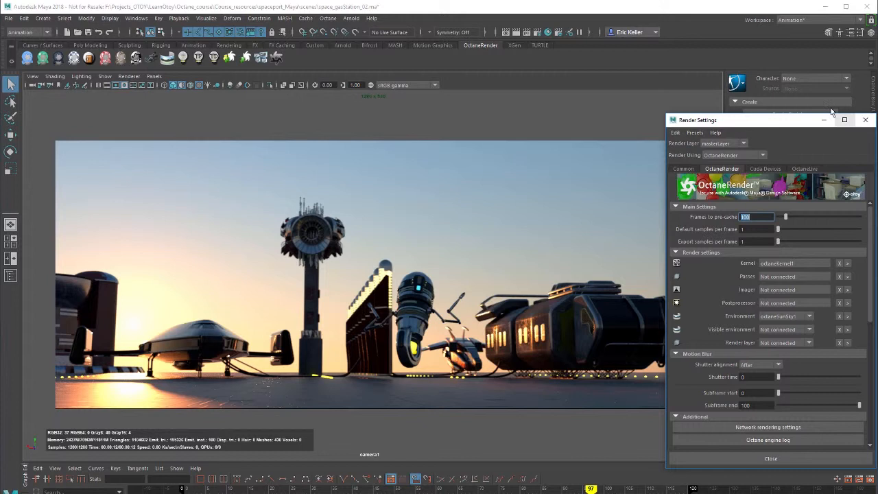
Move the Render Settings window up and to the left.
left_click_drag(698, 119, 657, 104)
type("0")
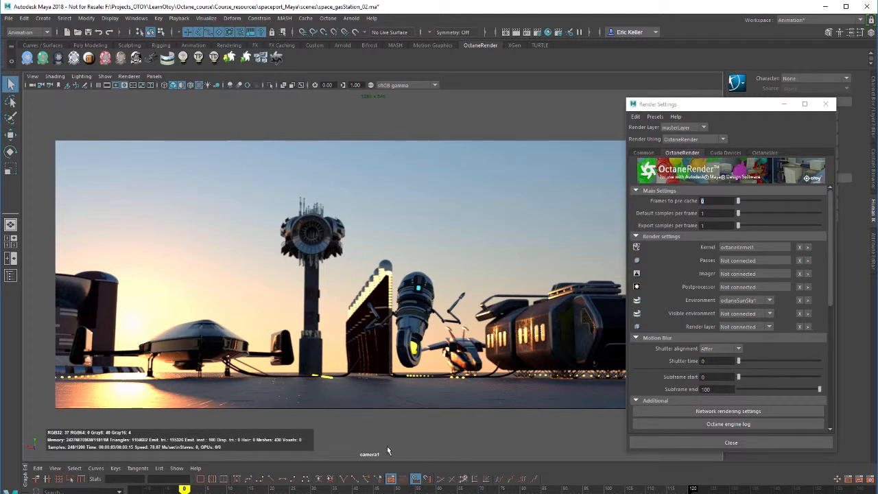
mouse_move(205, 71)
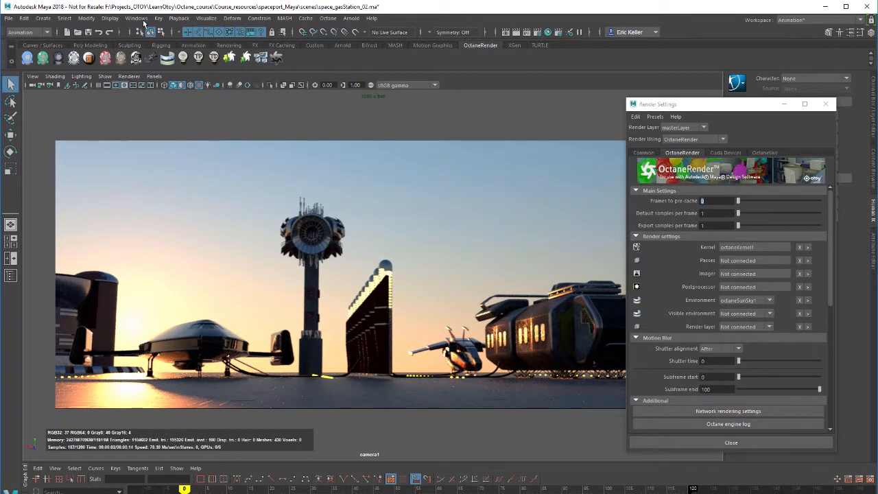
Open Render View from Windows > Rendering Editors and start an Octane IPR render.
left_click(136, 18)
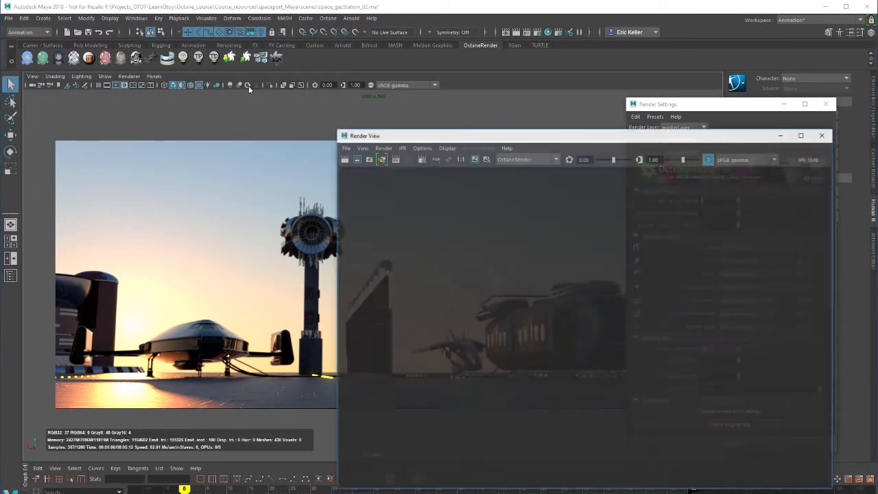
left_click(383, 147)
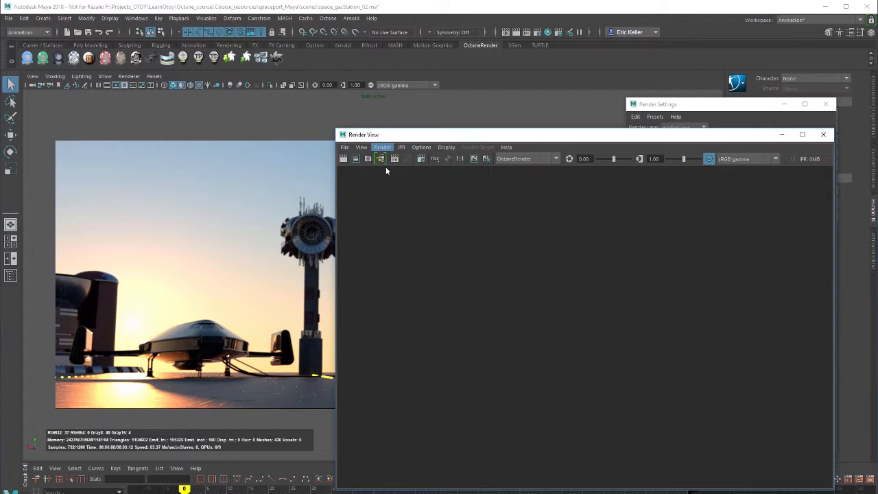
left_click(395, 158)
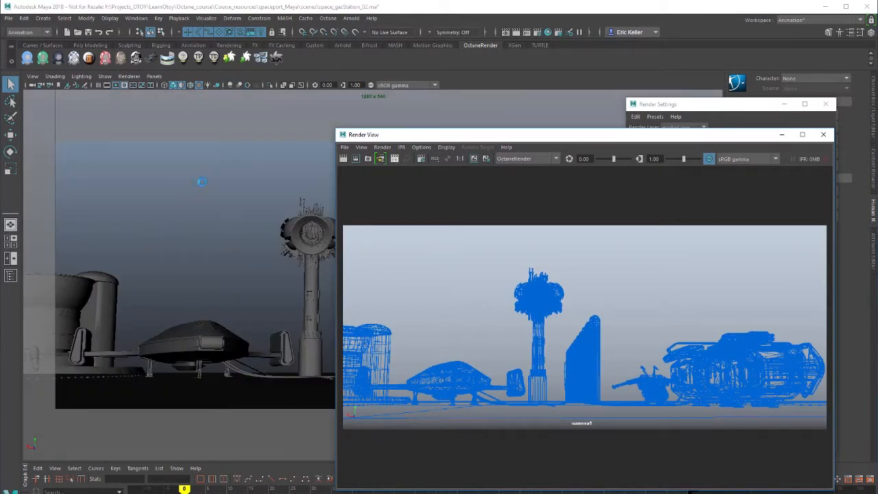
mouse_move(250, 280)
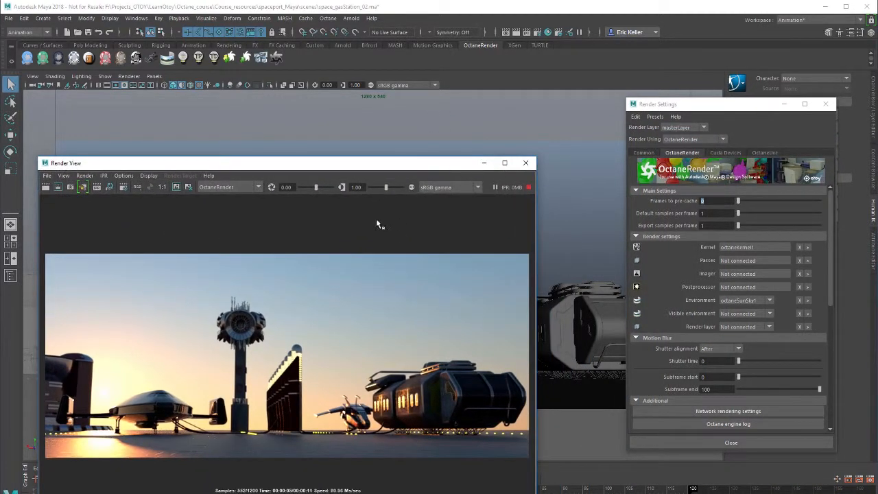
mouse_move(369, 255)
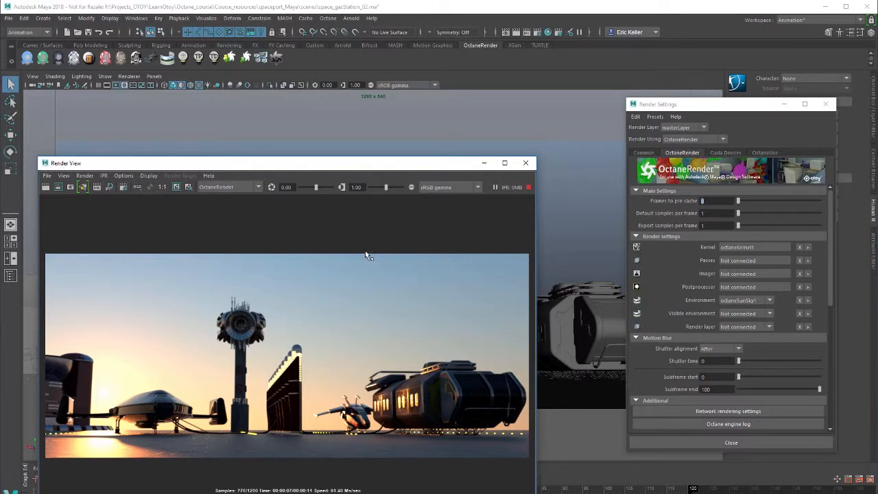
mouse_move(526, 163)
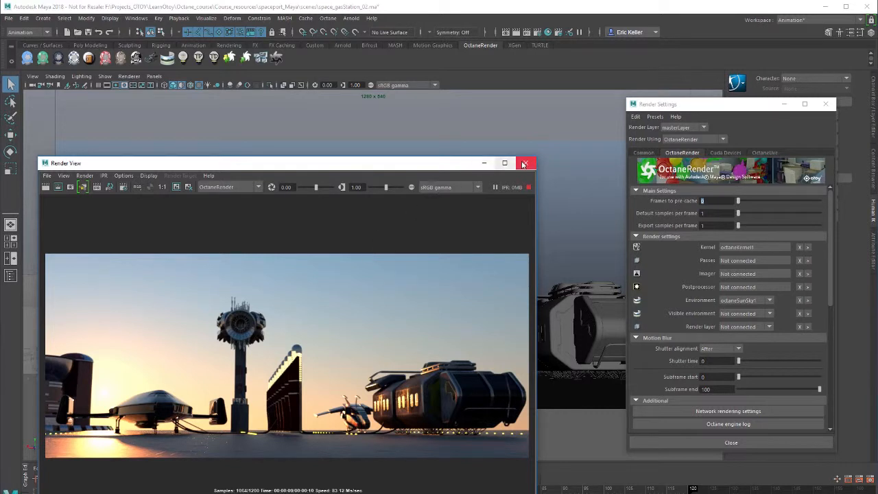